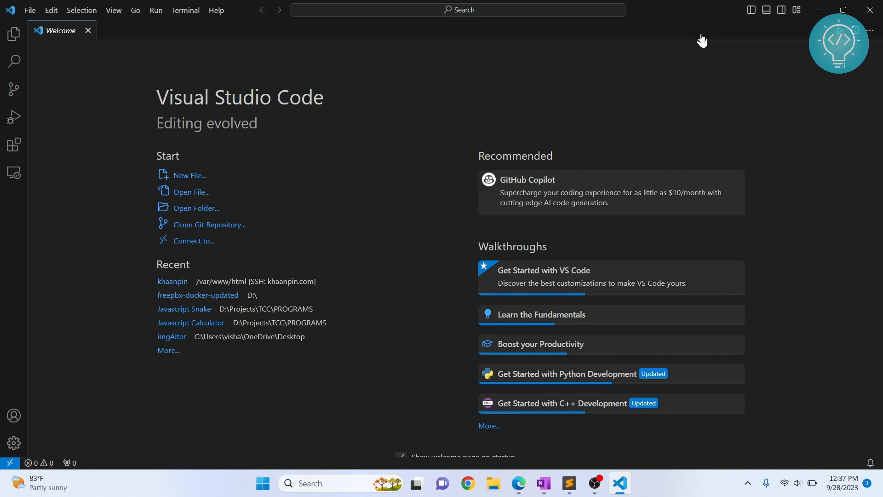
{"action": "mouse_move", "coordinate": [61, 55]}
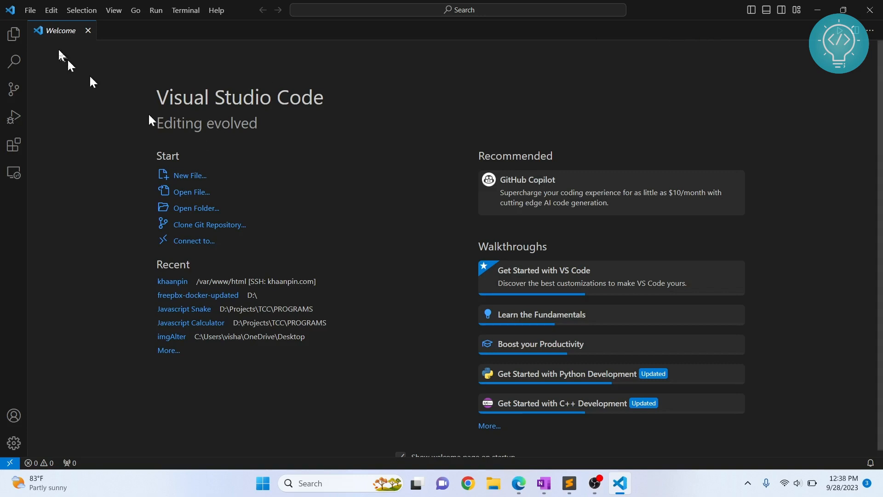
Step: Create a new untitled file containing the geopandas world-map script with no trailing empty line
{"action": "left_click", "coordinate": [30, 10]}
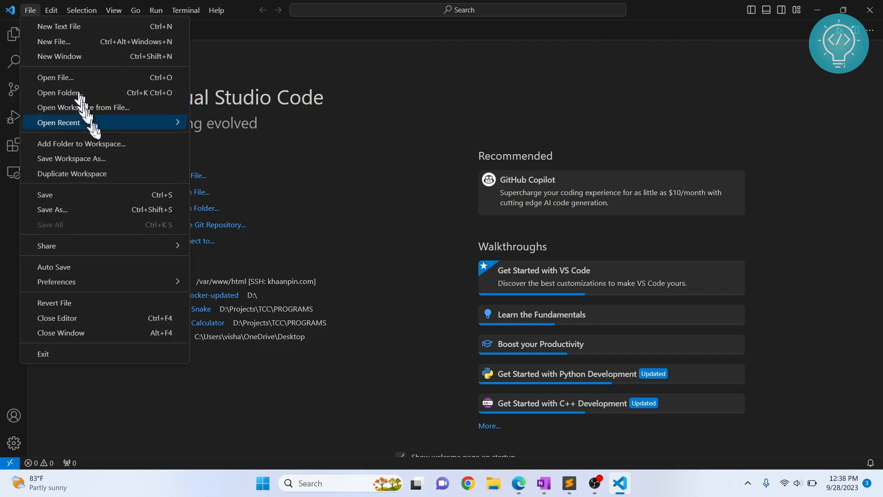
{"action": "left_click", "coordinate": [54, 41]}
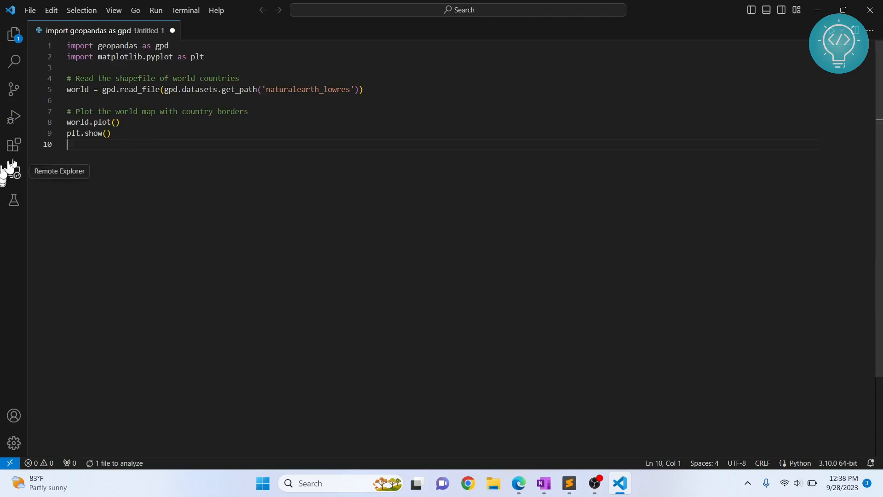
{"action": "key", "text": "Backspace"}
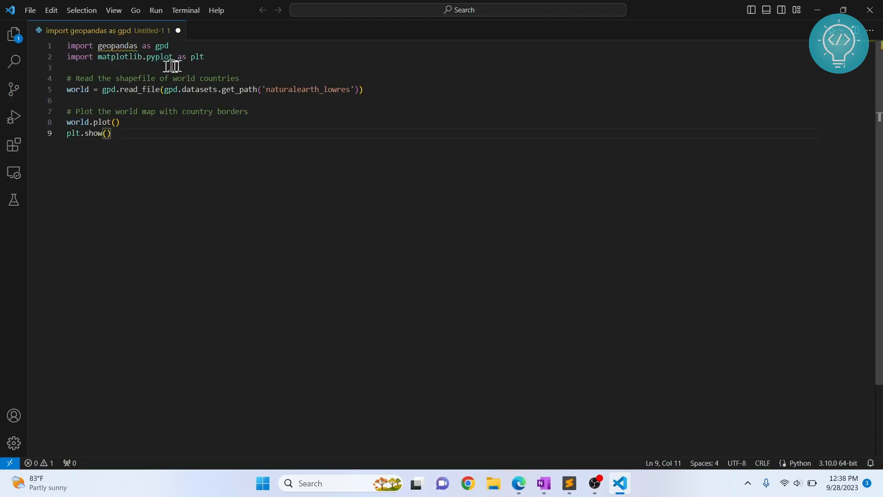
{"action": "mouse_move", "coordinate": [117, 46]}
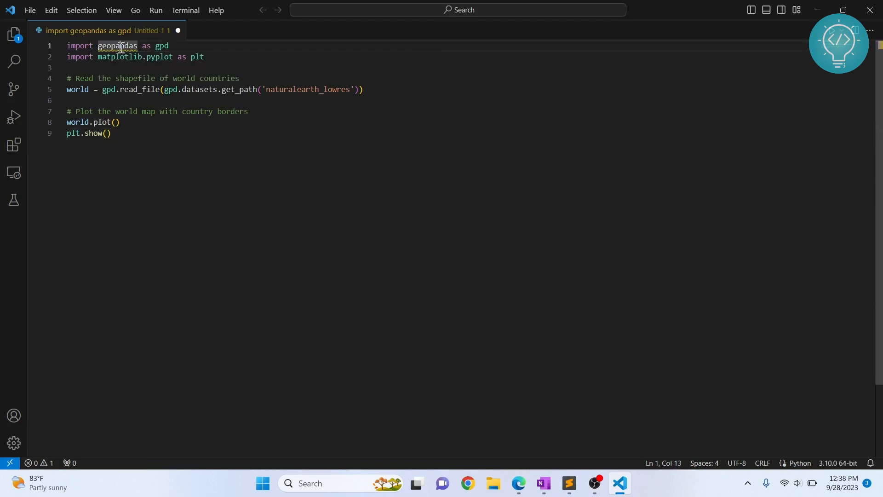
Step: Run python --version in a new terminal and select the reported Python 3.11.4
{"action": "left_click", "coordinate": [185, 10]}
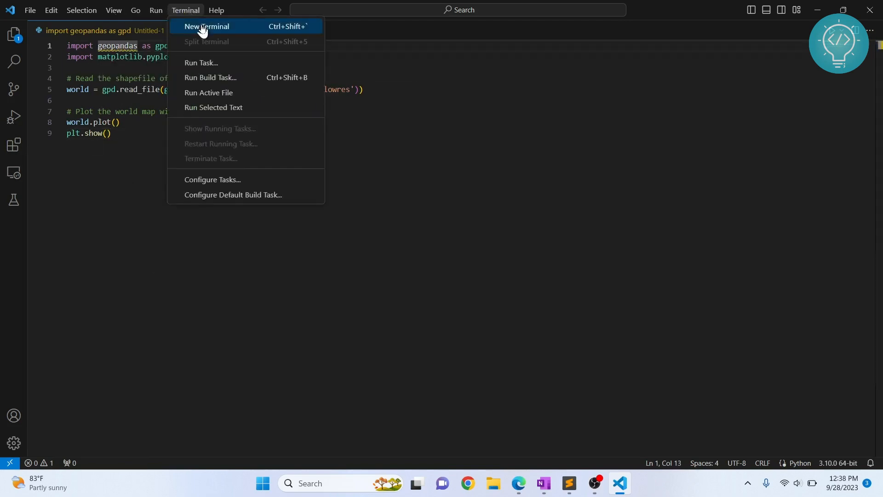
{"action": "left_click", "coordinate": [206, 26]}
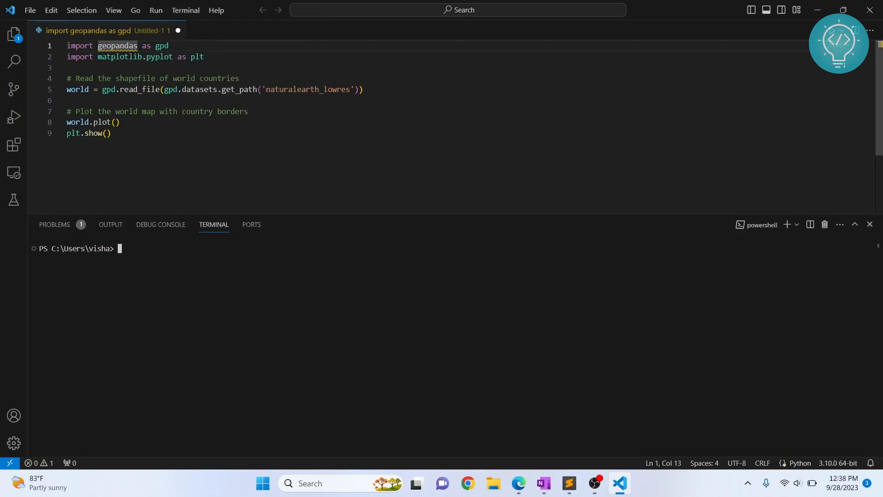
{"action": "type", "text": "python --version"}
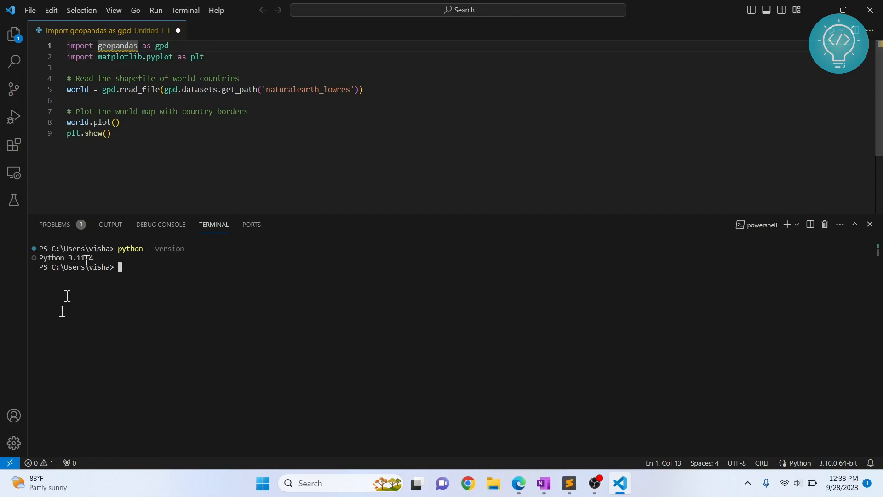
{"action": "mouse_move", "coordinate": [48, 261]}
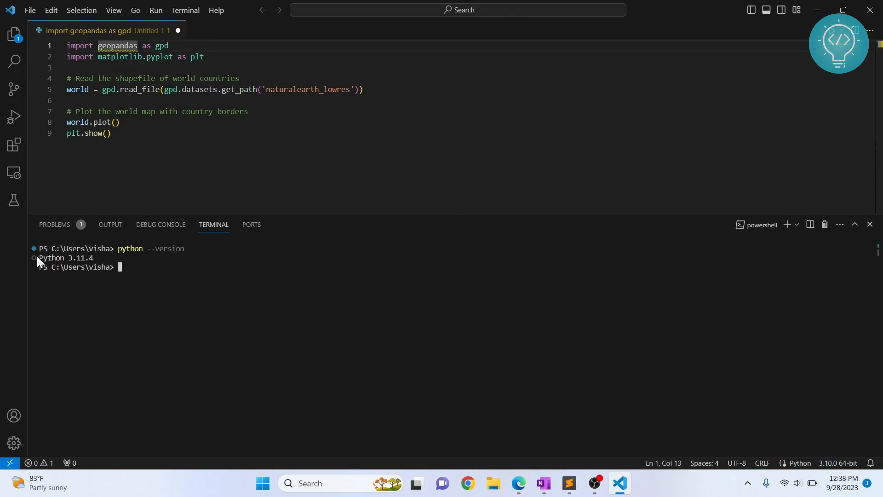
{"action": "double_click", "coordinate": [67, 258]}
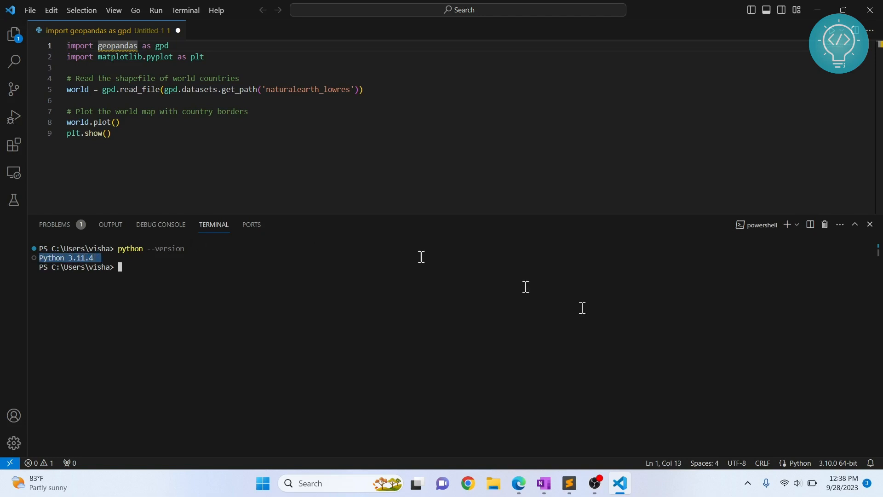
{"action": "mouse_move", "coordinate": [834, 463]}
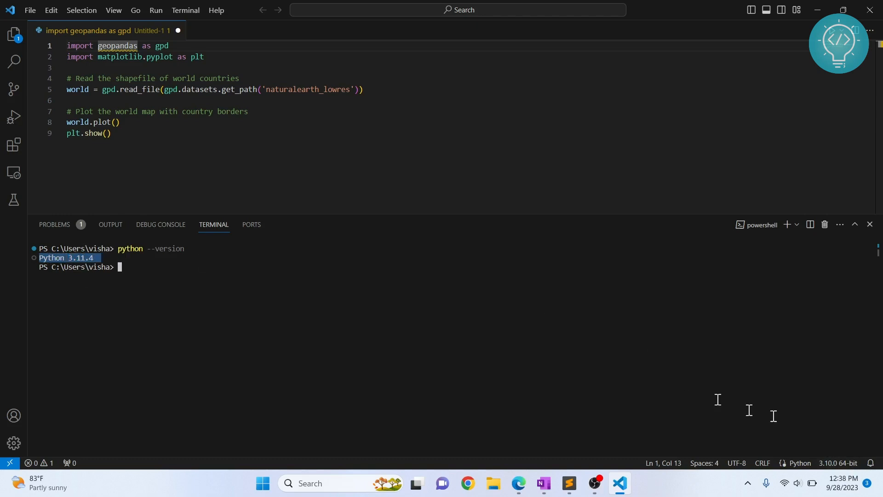
{"action": "mouse_move", "coordinate": [701, 366]}
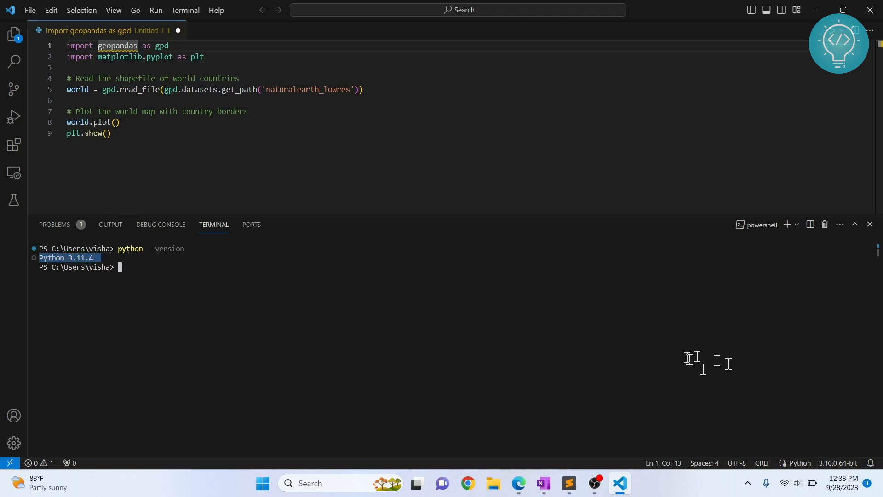
Step: Re-run python --version in the terminal, confirming Python 3.11.4
{"action": "left_click", "coordinate": [798, 463]}
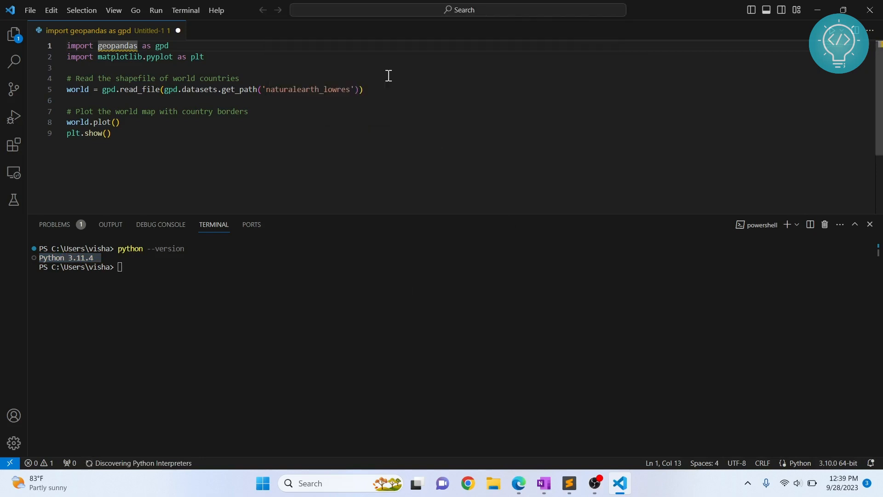
{"action": "type", "text": "python --version"}
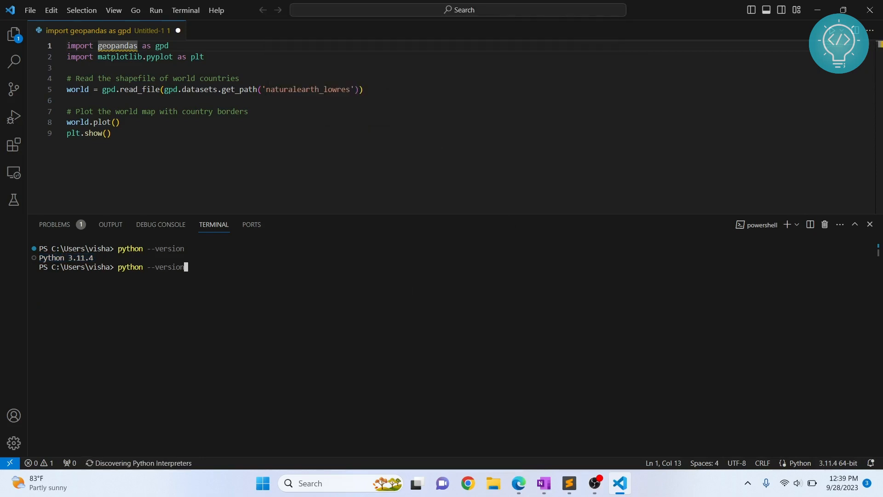
{"action": "key", "text": "Return"}
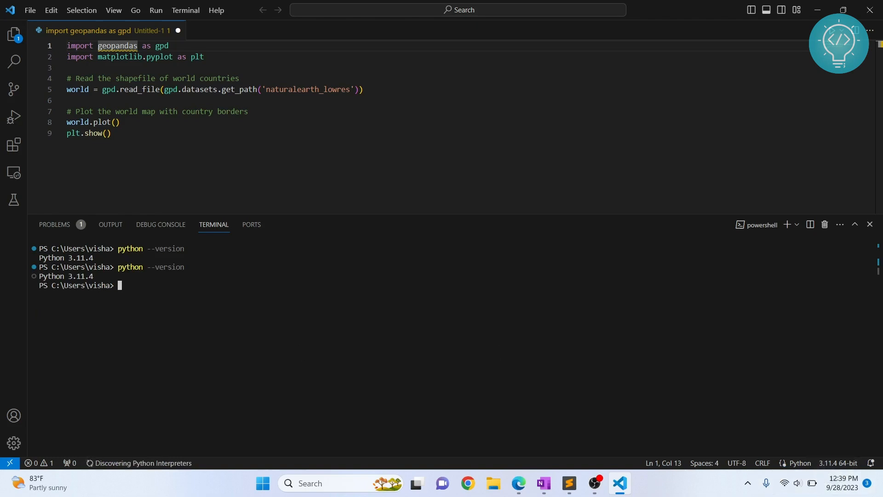
Step: Run pip install geopandas in the terminal
{"action": "type", "text": "pip install geopand"}
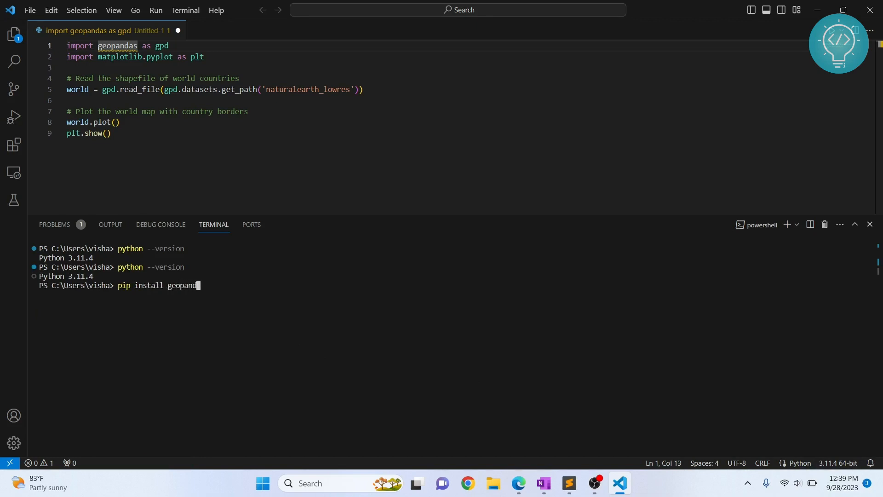
{"action": "key", "text": "Return"}
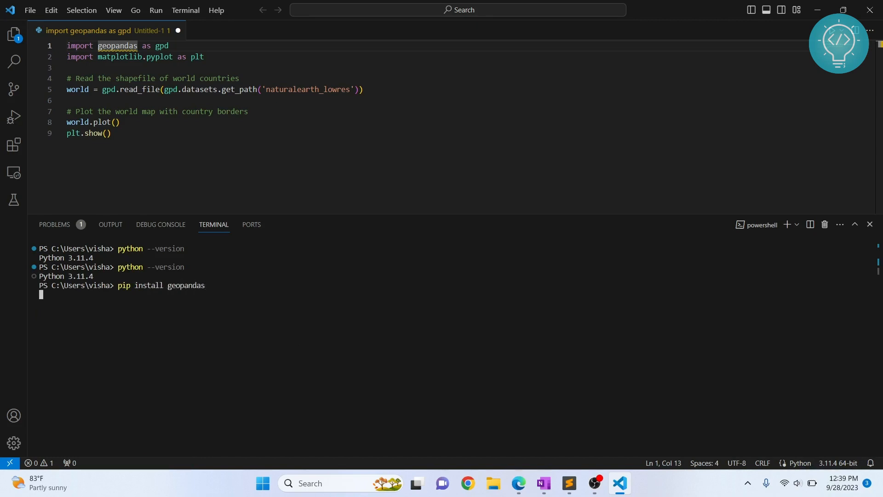
{"action": "mouse_move", "coordinate": [118, 377]}
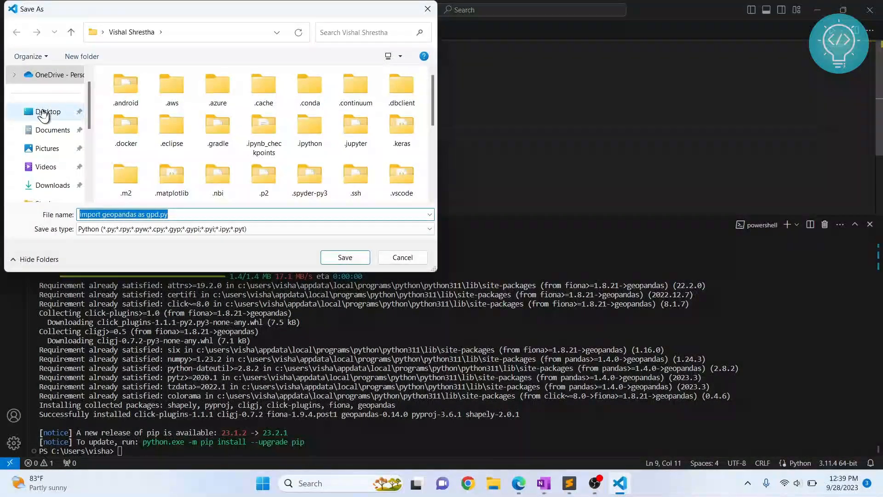
Step: Save the script to the Desktop as gpd.py
{"action": "left_click", "coordinate": [47, 111]}
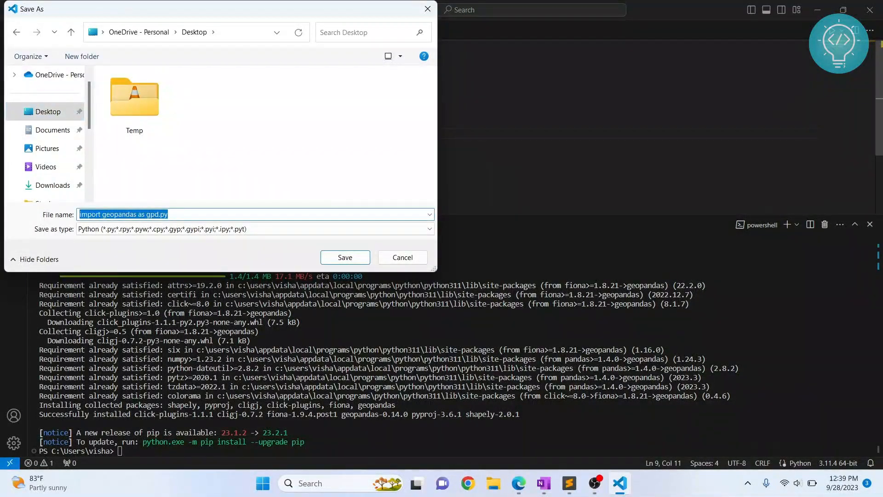
{"action": "type", "text": "g"}
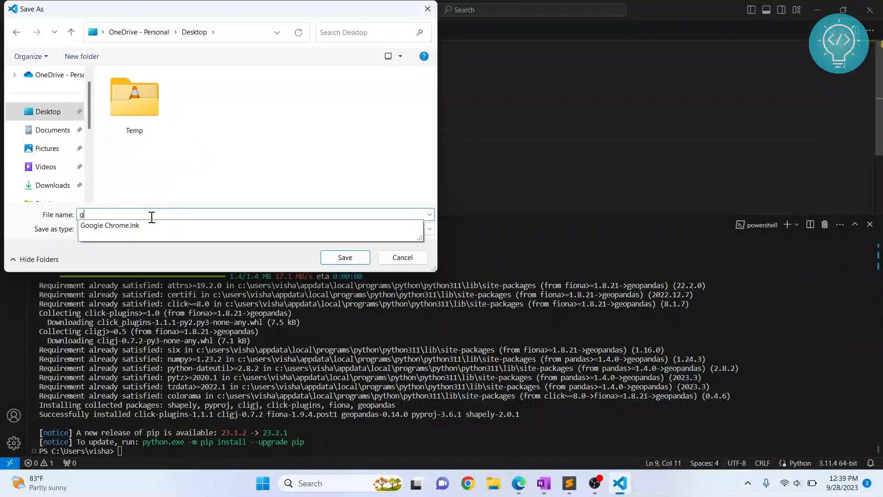
{"action": "left_click", "coordinate": [402, 256]}
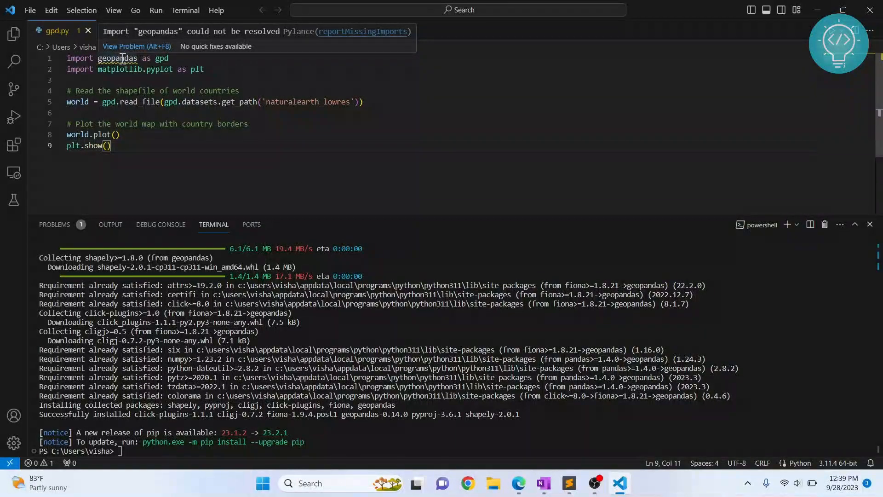
Step: Run gpd.py without debugging to show the plotted world map figure
{"action": "left_click", "coordinate": [116, 134]}
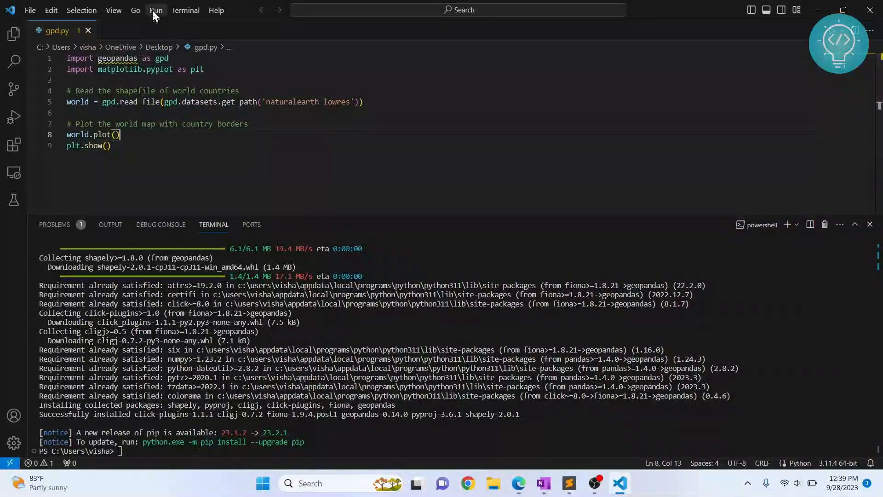
{"action": "left_click", "coordinate": [156, 10]}
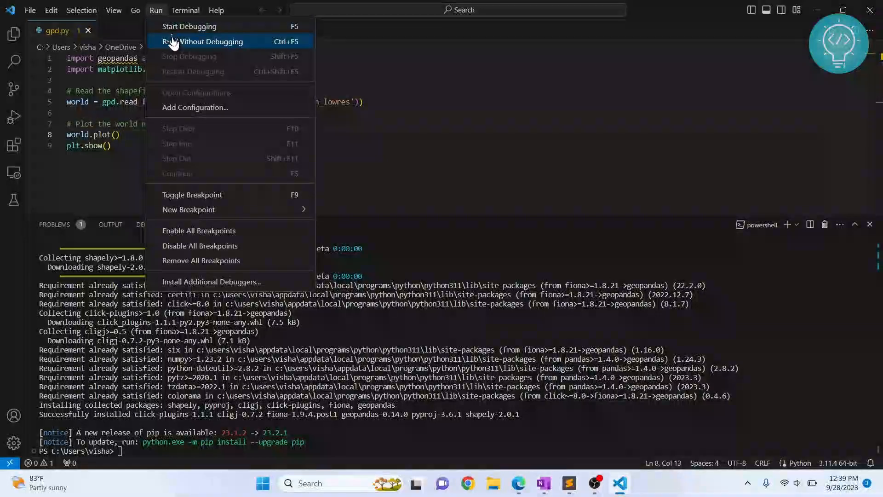
{"action": "left_click", "coordinate": [207, 41]}
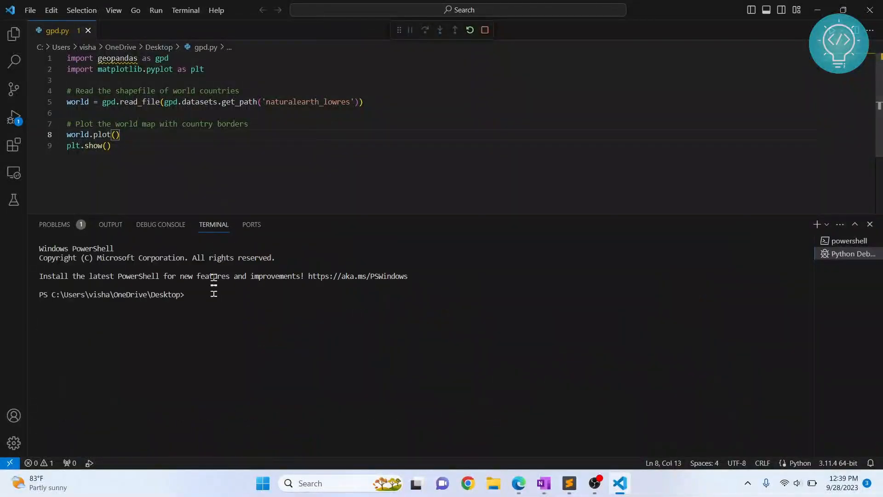
{"action": "left_click", "coordinate": [424, 29]}
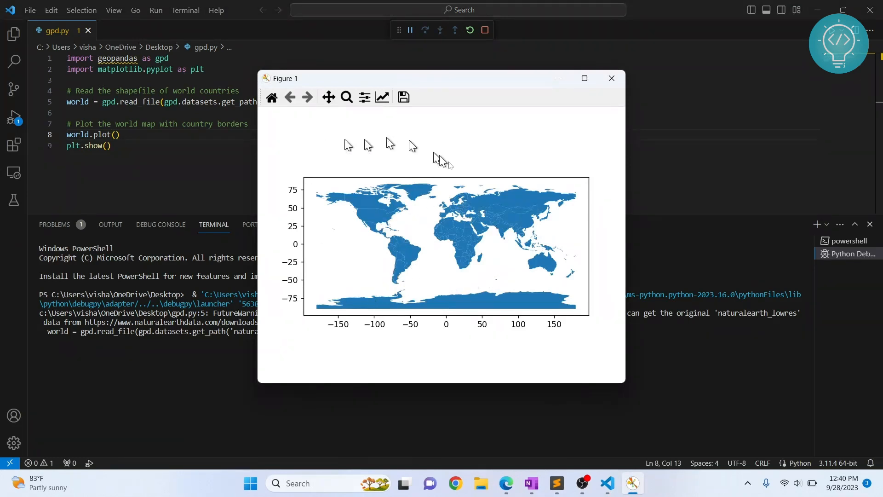
{"action": "mouse_move", "coordinate": [518, 274]}
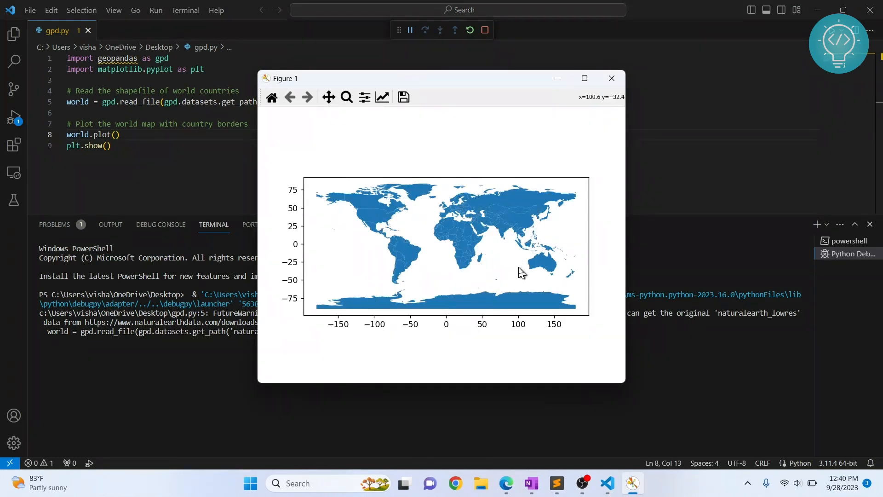
{"action": "mouse_move", "coordinate": [612, 78]}
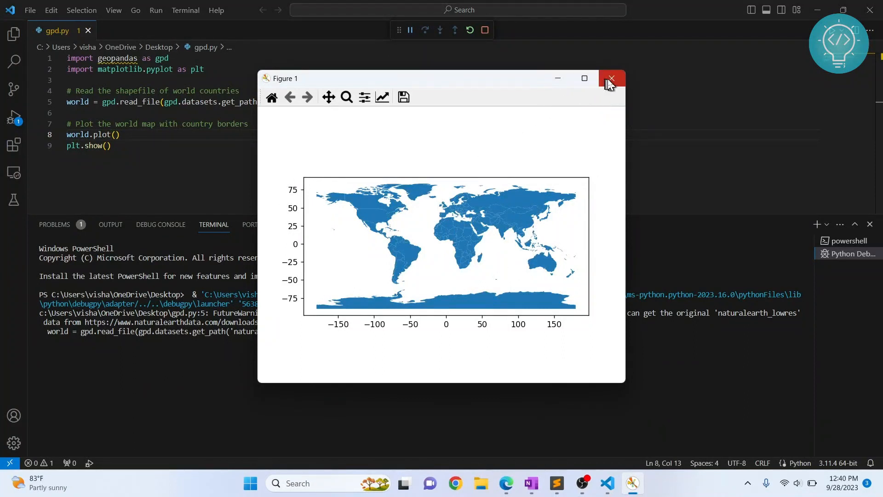